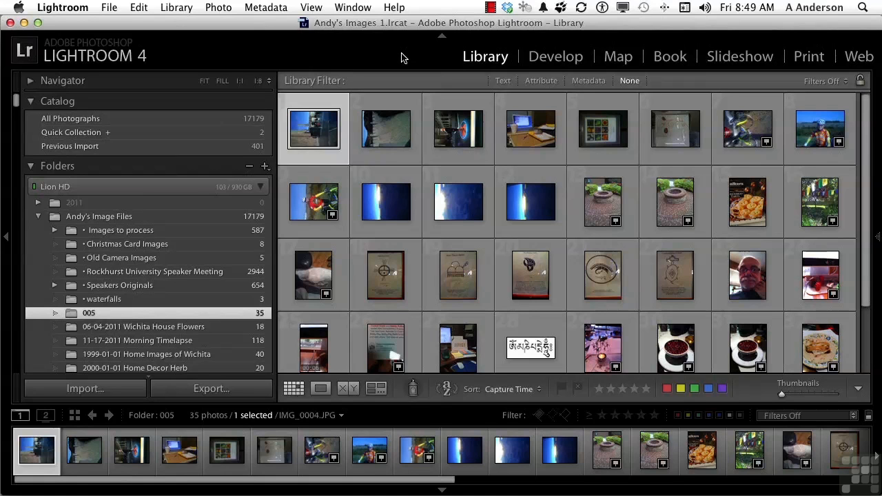
pyautogui.moveTo(462, 58)
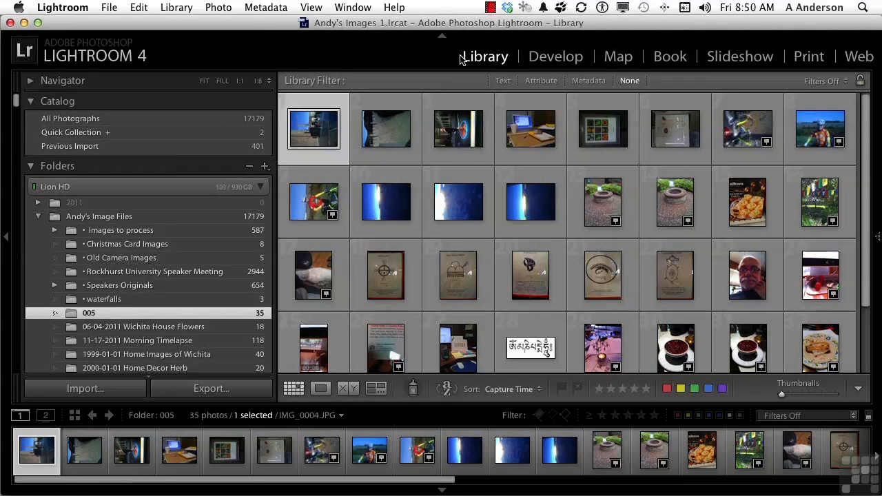
pyautogui.moveTo(242, 223)
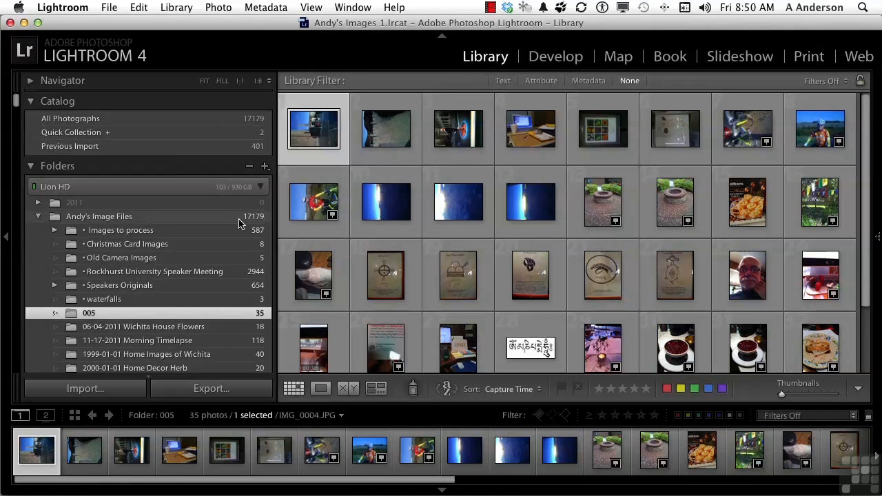
# Step: Return to folder 005's photos and switch to the Map module view
pyautogui.click(122, 230)
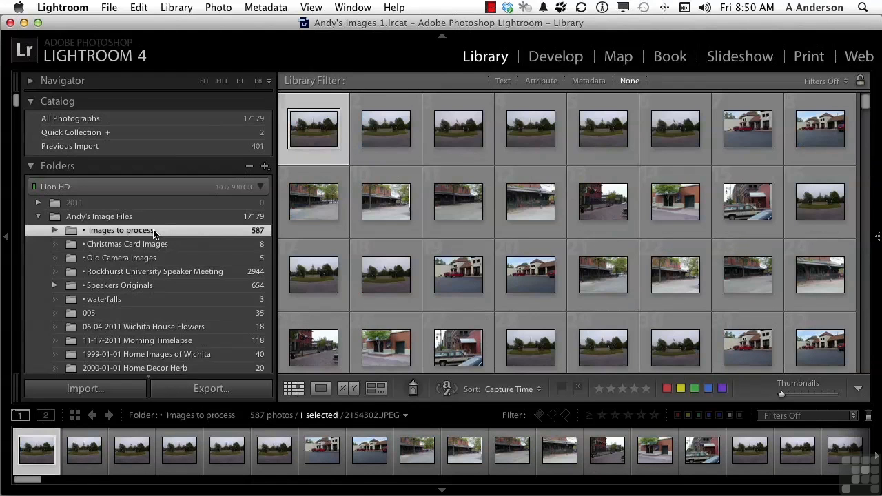
pyautogui.moveTo(140, 261)
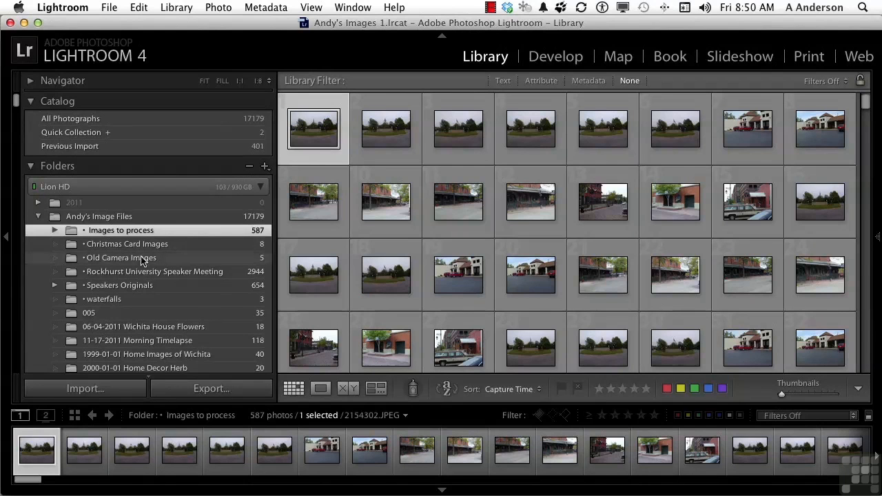
pyautogui.click(88, 313)
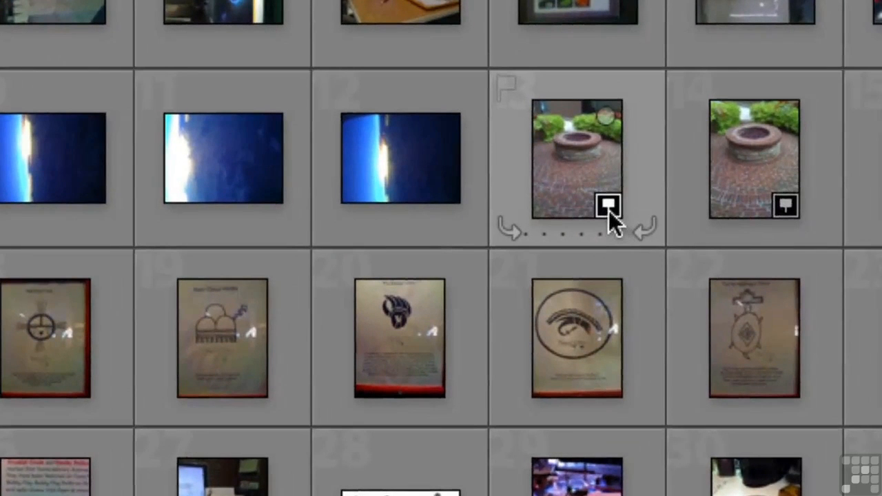
pyautogui.moveTo(608, 208)
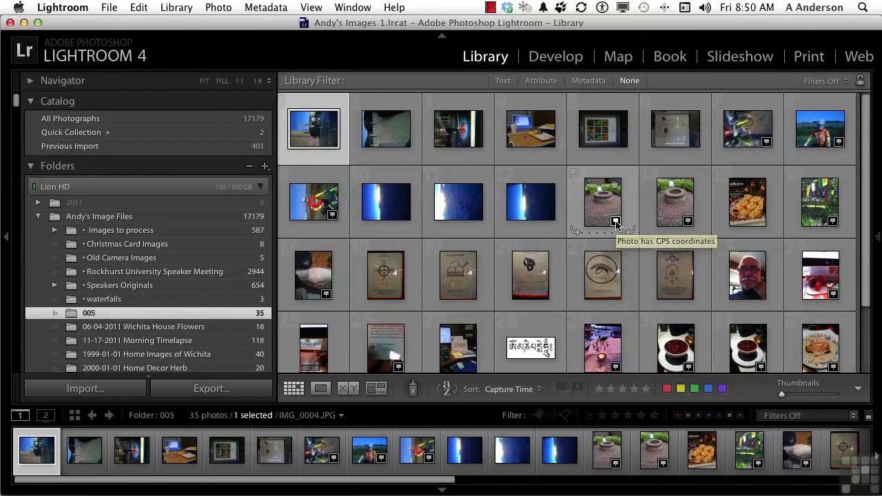
pyautogui.moveTo(615, 222)
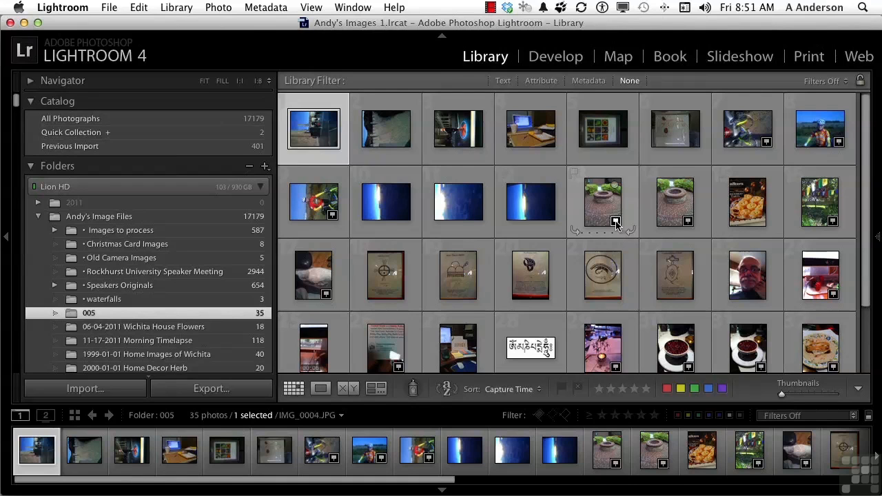
pyautogui.moveTo(673, 213)
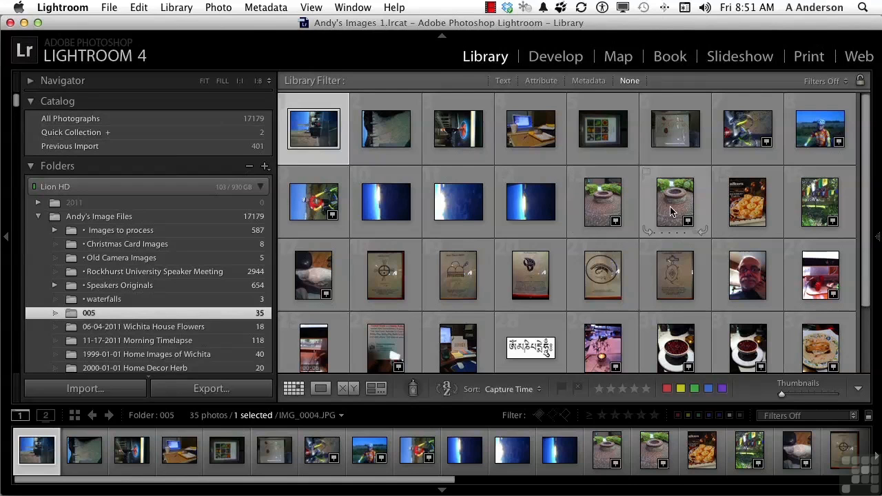
pyautogui.moveTo(618, 55)
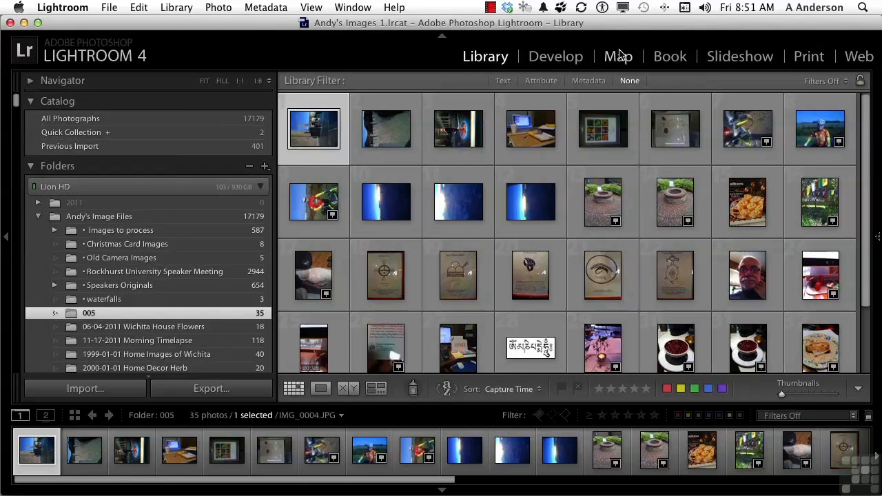
pyautogui.click(617, 55)
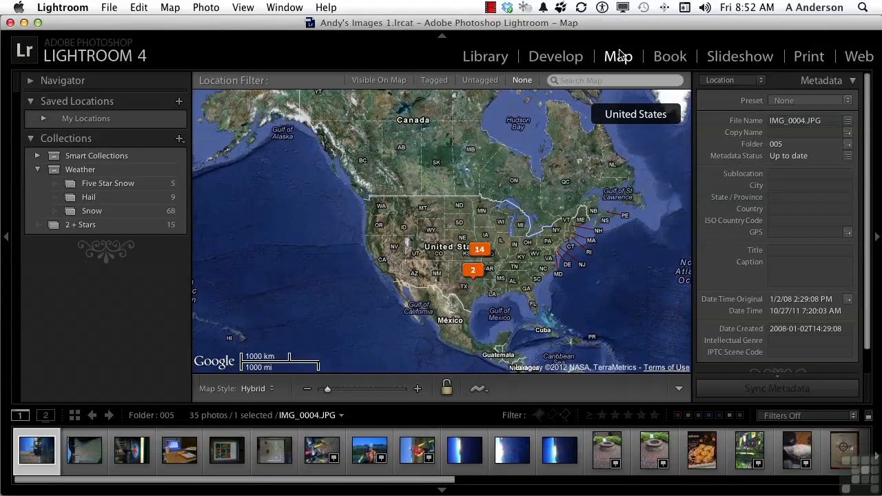
pyautogui.moveTo(499, 228)
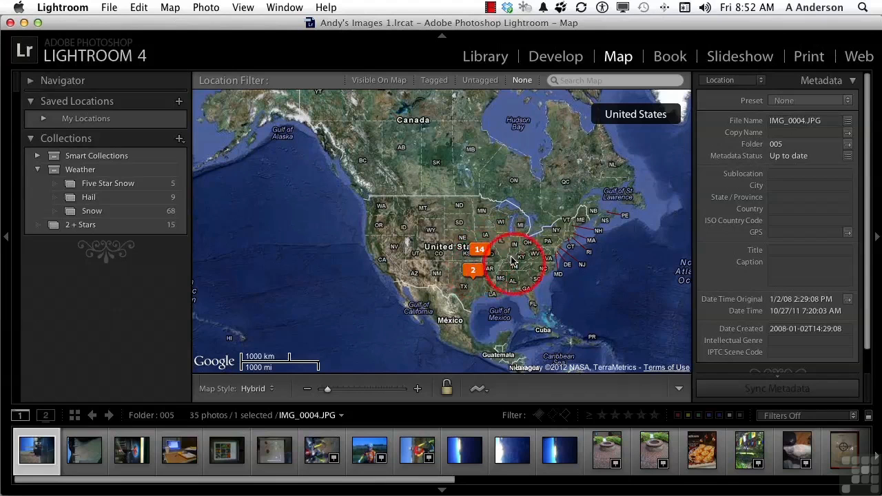
# Step: Preview the 14-photo marker and zoom the map in on it from its context menu
pyautogui.click(480, 248)
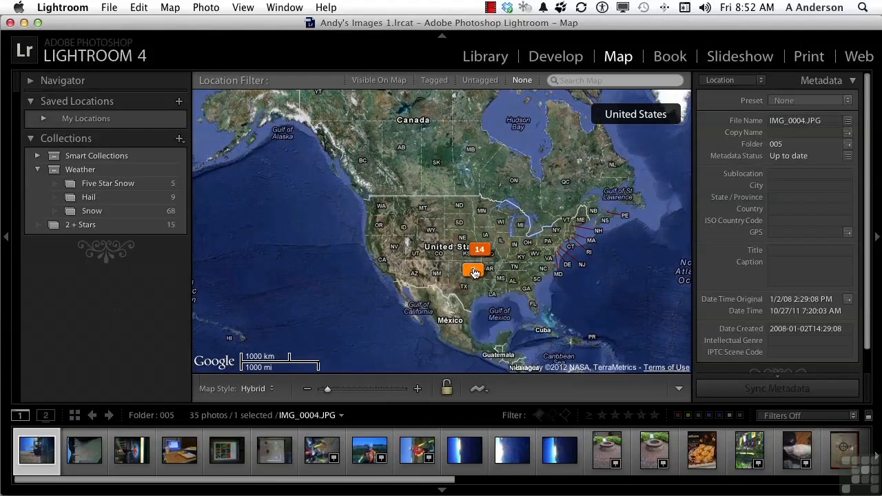
pyautogui.click(473, 271)
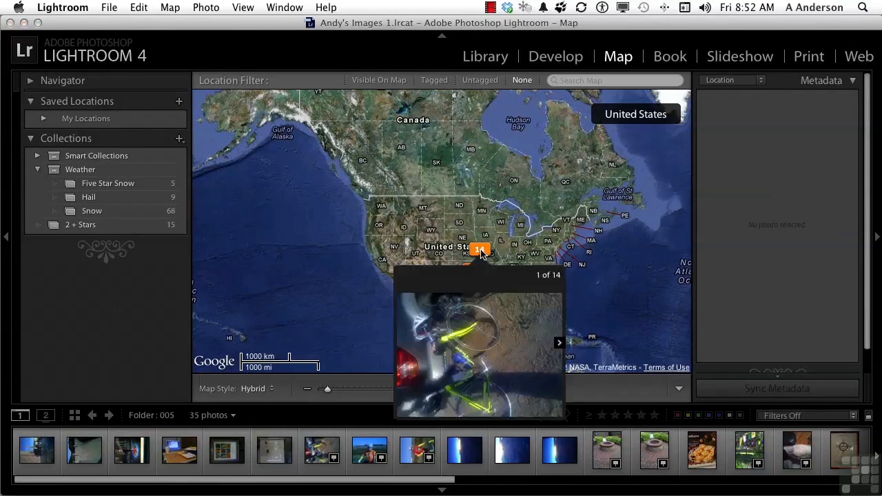
pyautogui.rightClick(480, 248)
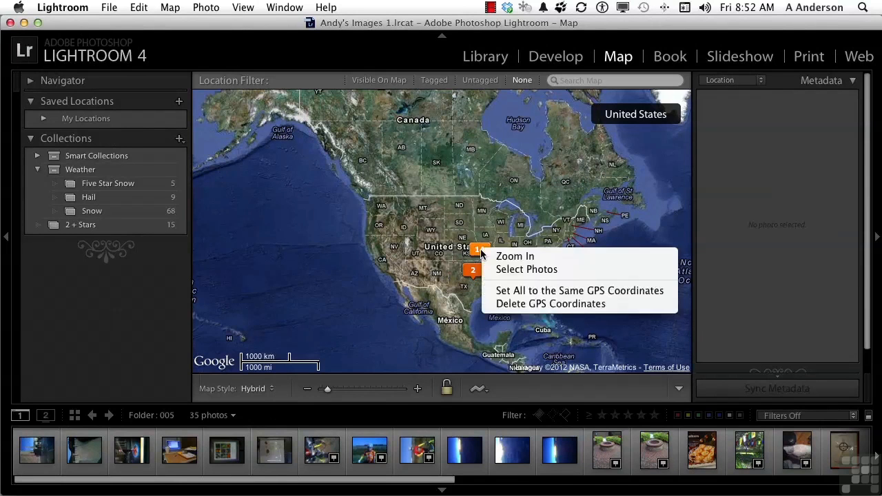
pyautogui.click(516, 255)
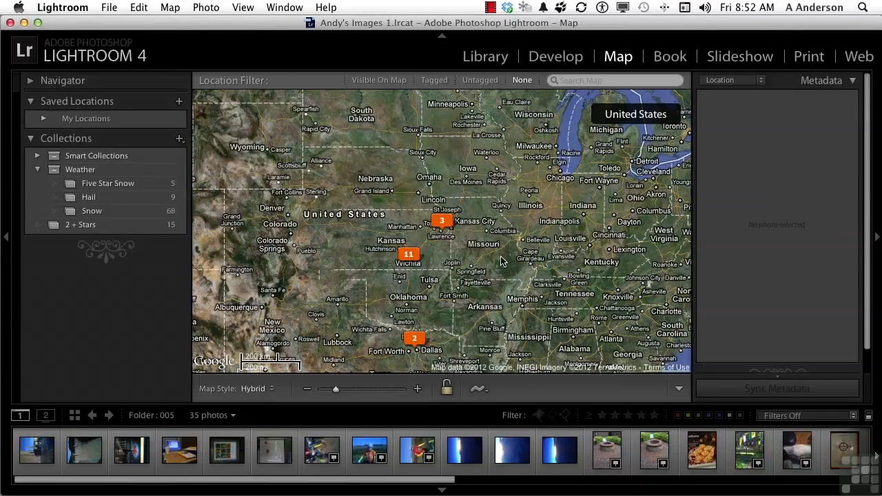
# Step: Zoom the map in toward the Texas marker to the Dallas–Fort Worth area
pyautogui.click(416, 340)
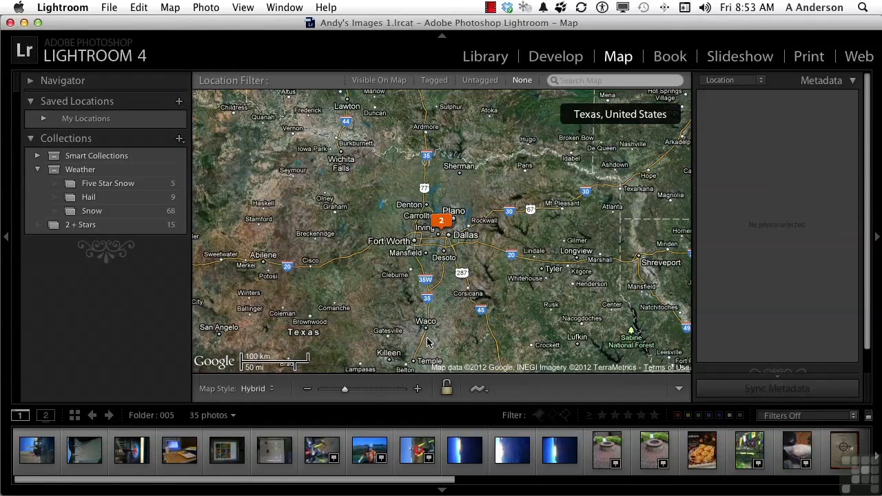
pyautogui.moveTo(425, 335)
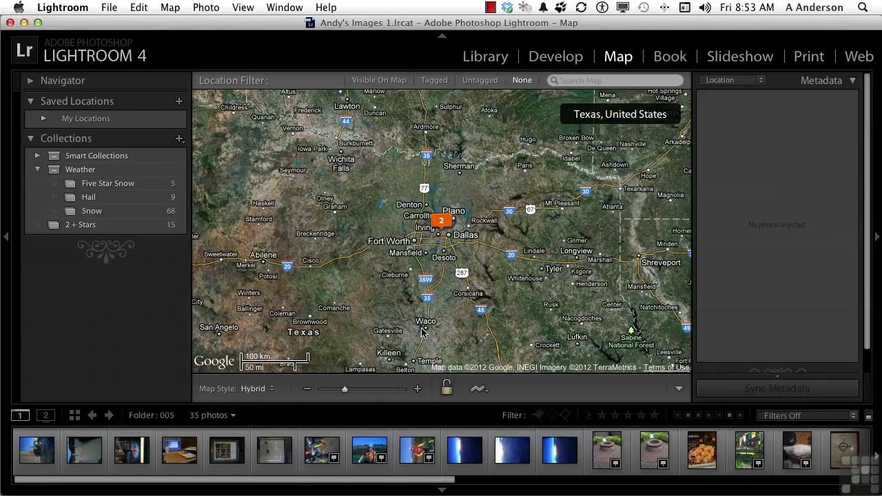
pyautogui.click(441, 221)
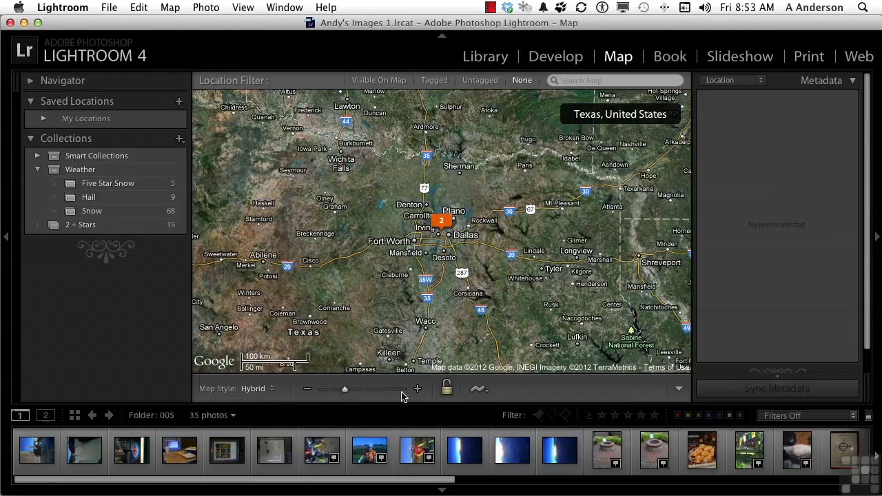
# Step: Zoom the map in closer on Dallas using the toolbar zoom controls
pyautogui.click(416, 389)
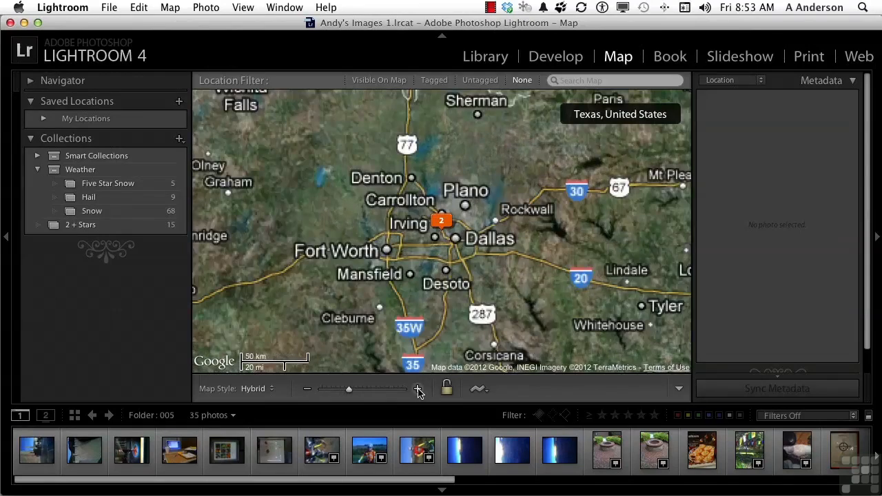
pyautogui.click(418, 389)
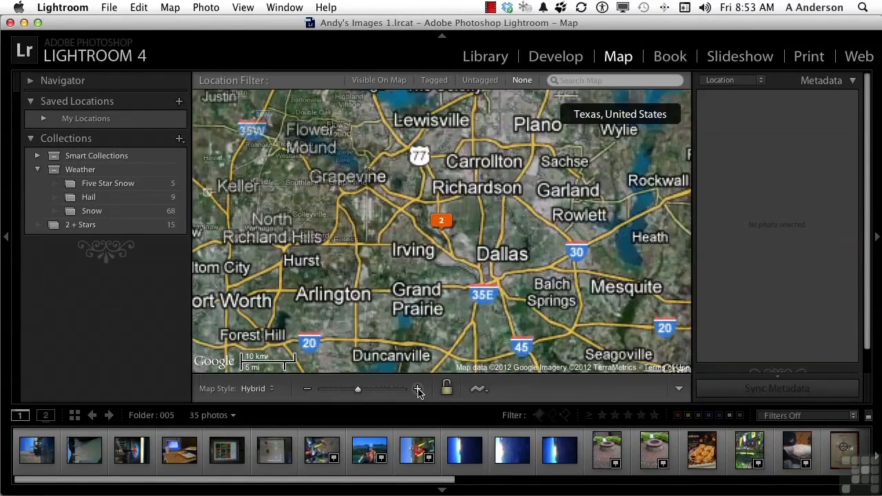
pyautogui.click(307, 389)
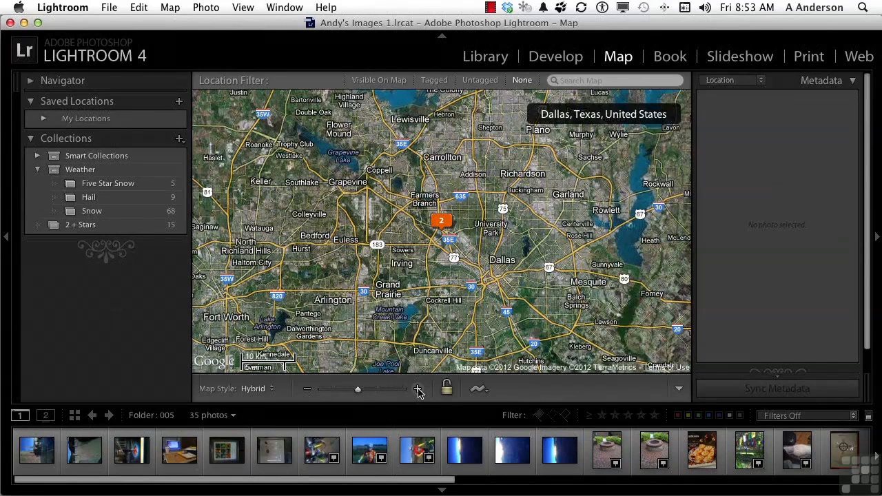
pyautogui.moveTo(416, 388)
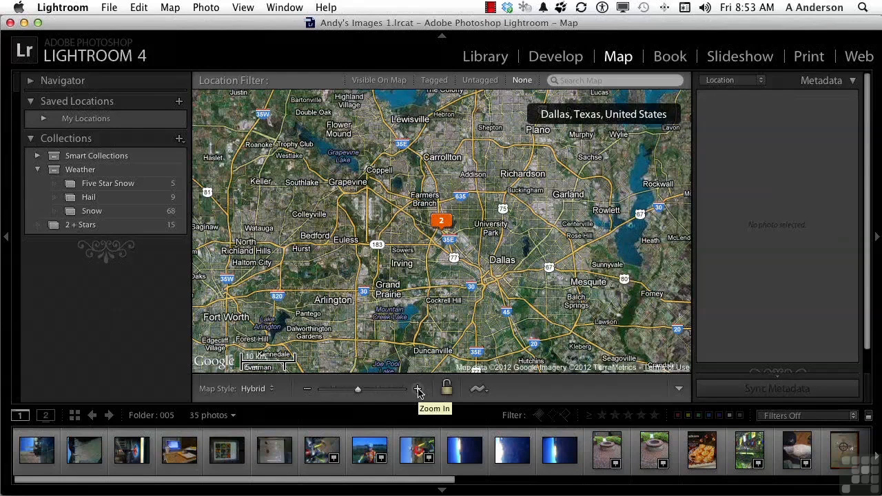
pyautogui.moveTo(448, 248)
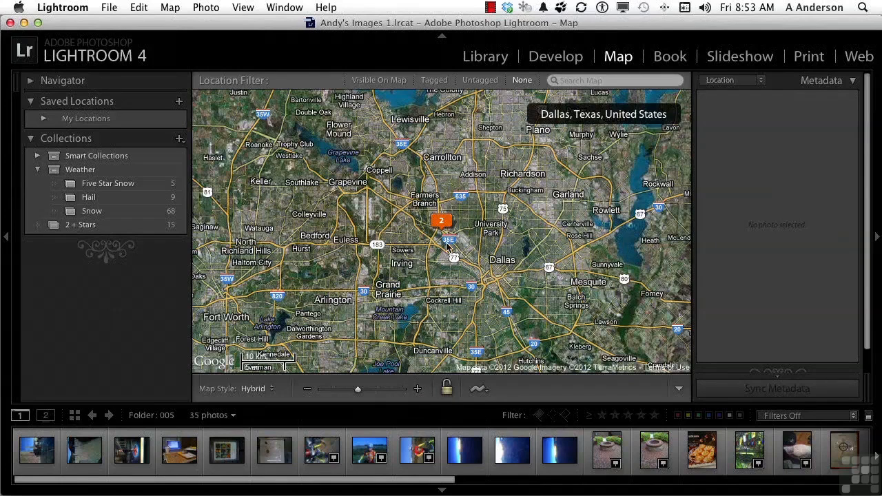
pyautogui.moveTo(372, 284)
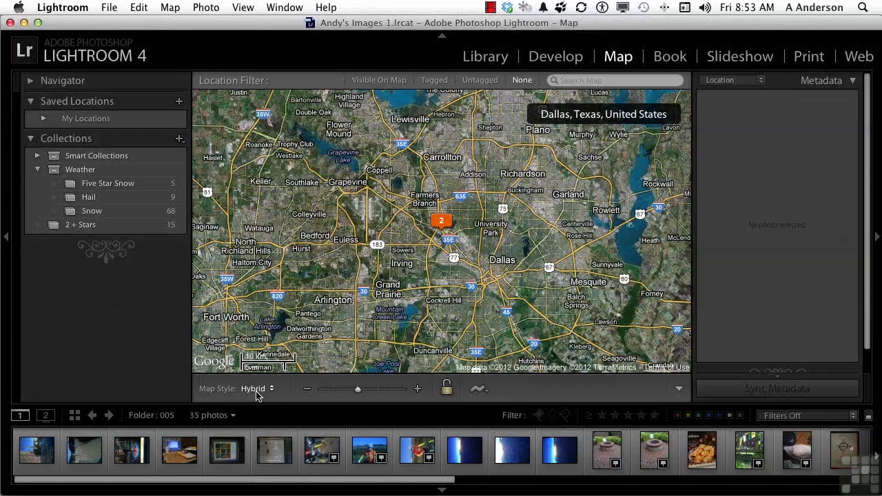
# Step: Switch the map style to Road Map, then to Satellite
pyautogui.click(255, 389)
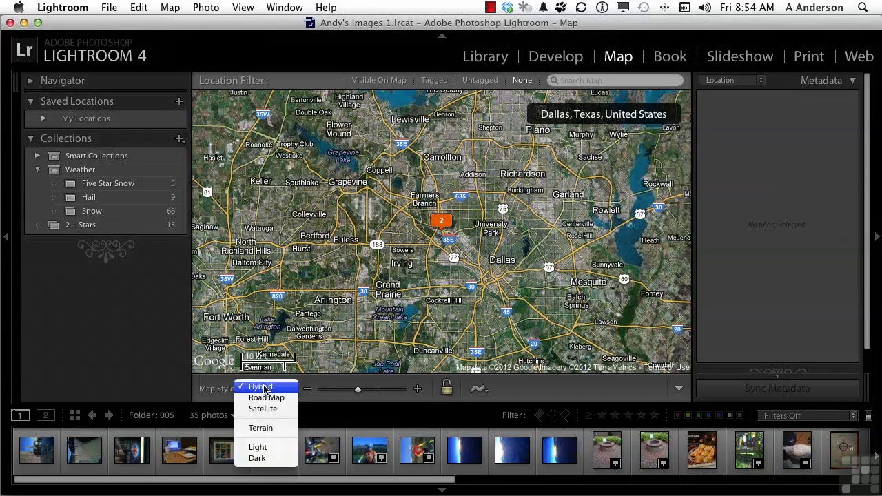
pyautogui.click(266, 397)
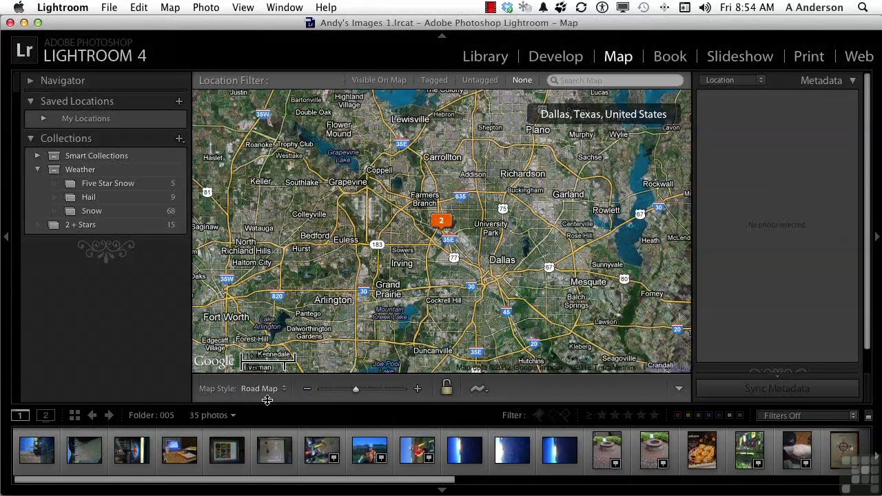
pyautogui.click(264, 389)
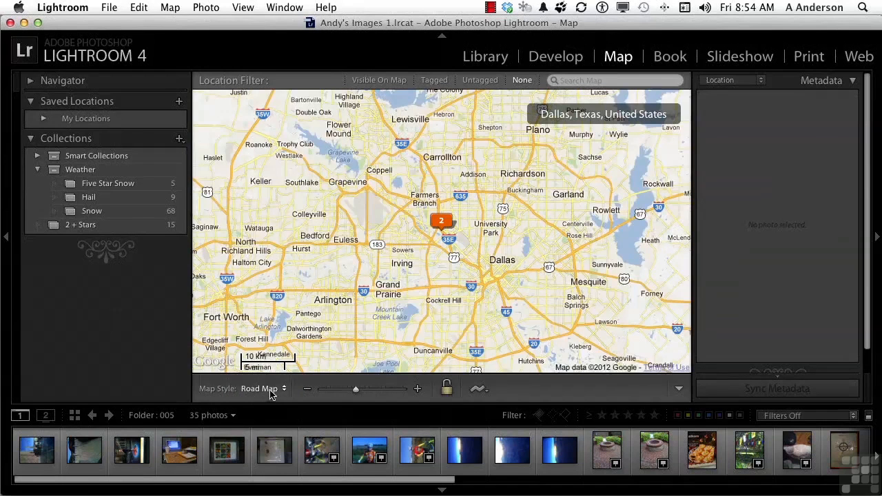
pyautogui.click(263, 389)
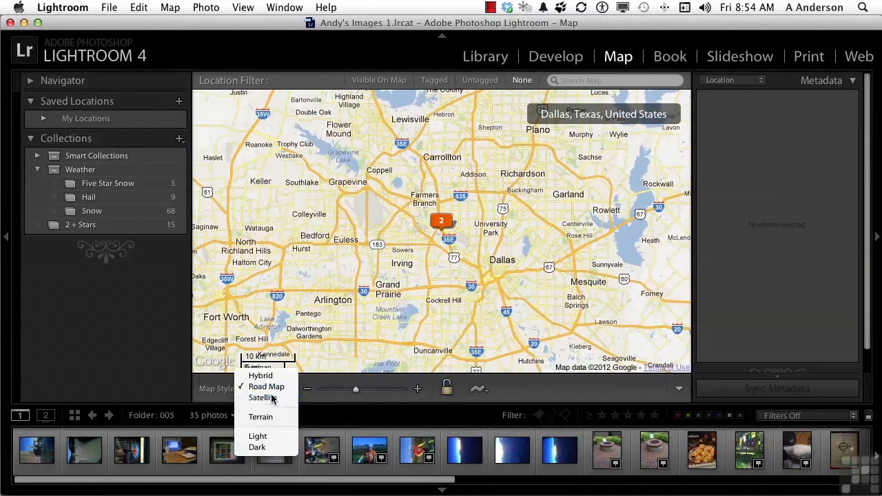
pyautogui.click(262, 397)
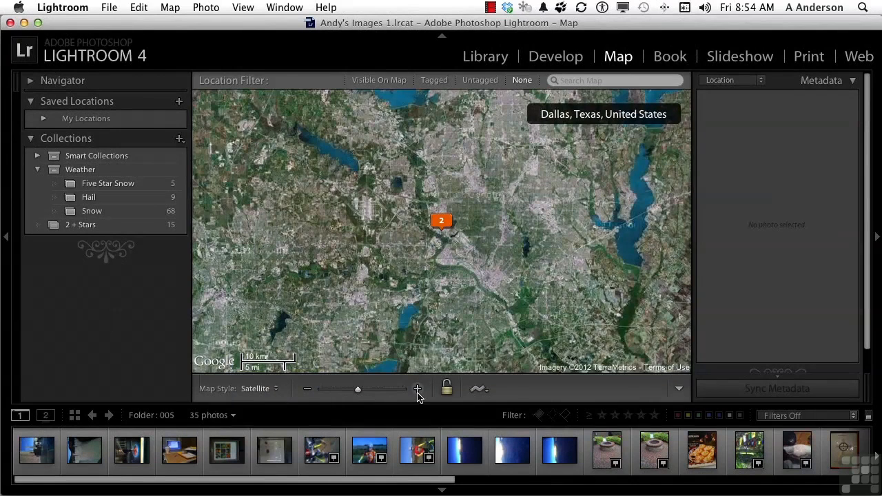
# Step: Zoom the satellite map in to street-level detail around the Dallas marker
pyautogui.click(417, 389)
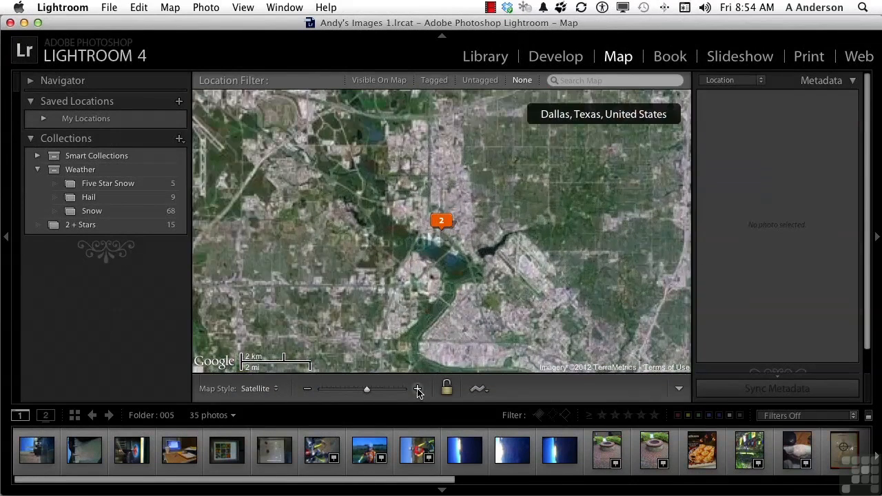
pyautogui.click(416, 388)
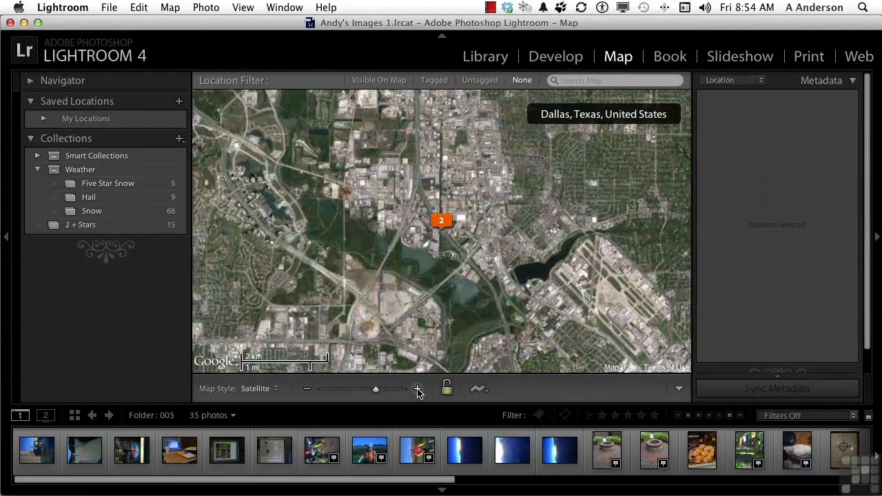
pyautogui.click(416, 389)
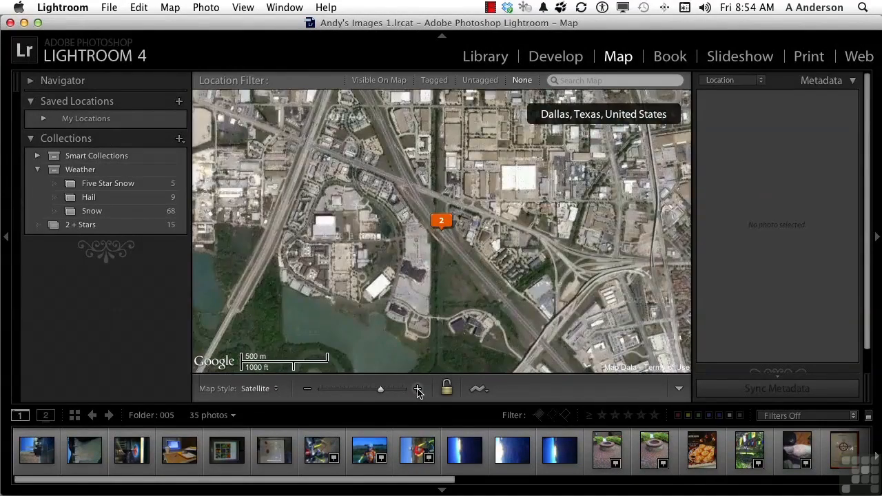
pyautogui.click(416, 389)
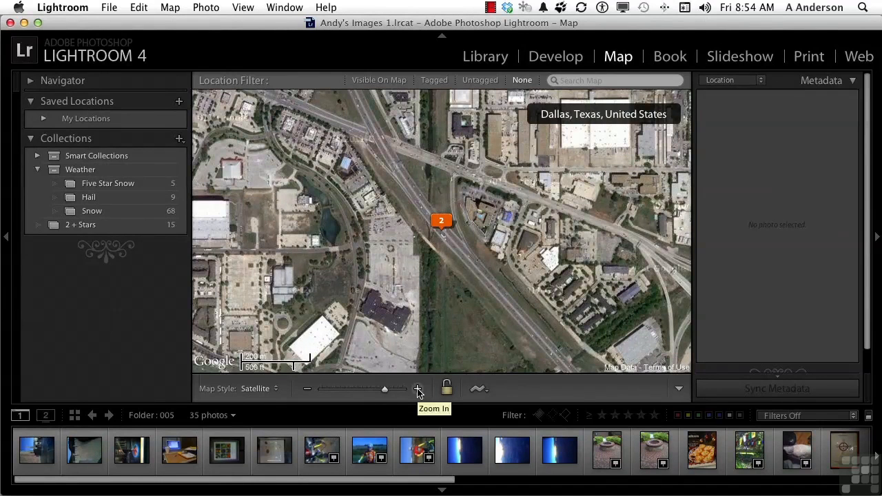
pyautogui.moveTo(408, 330)
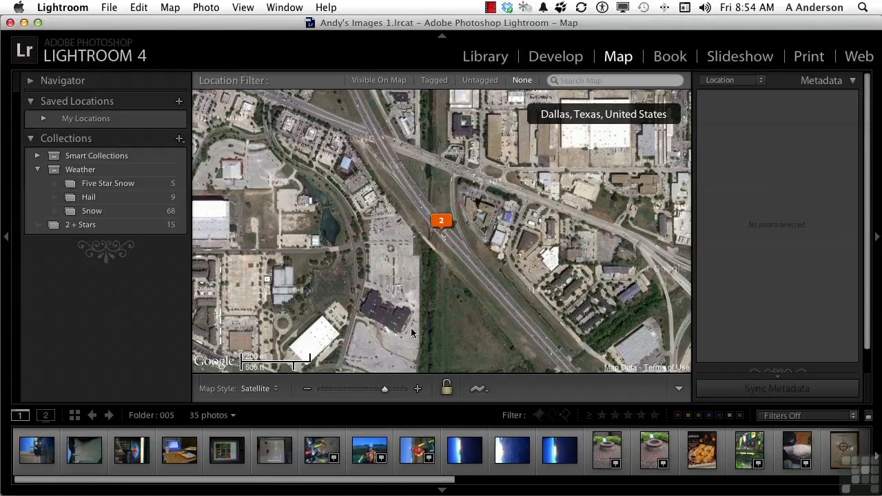
pyautogui.moveTo(441, 221)
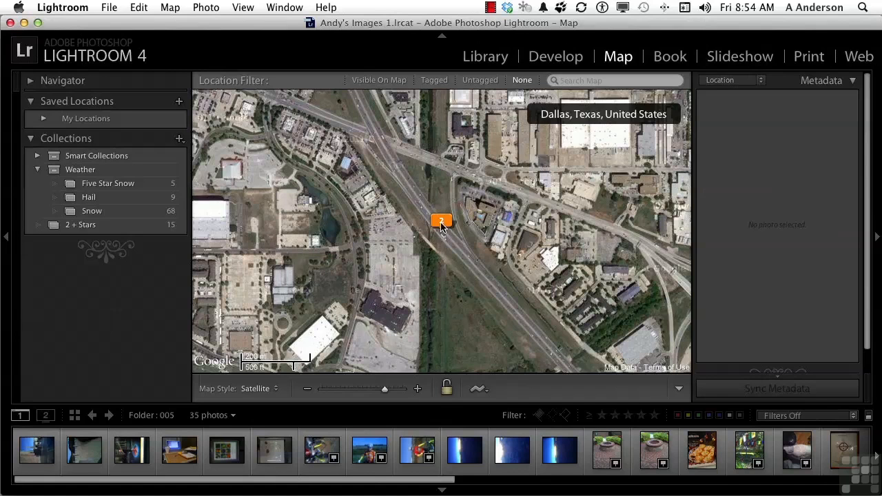
pyautogui.click(442, 221)
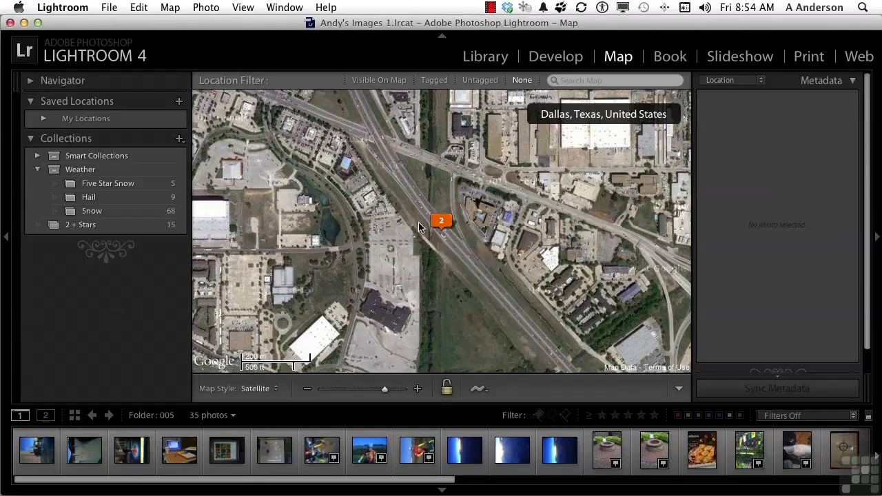
# Step: Bring up the Map Style list with Satellite still active
pyautogui.click(369, 450)
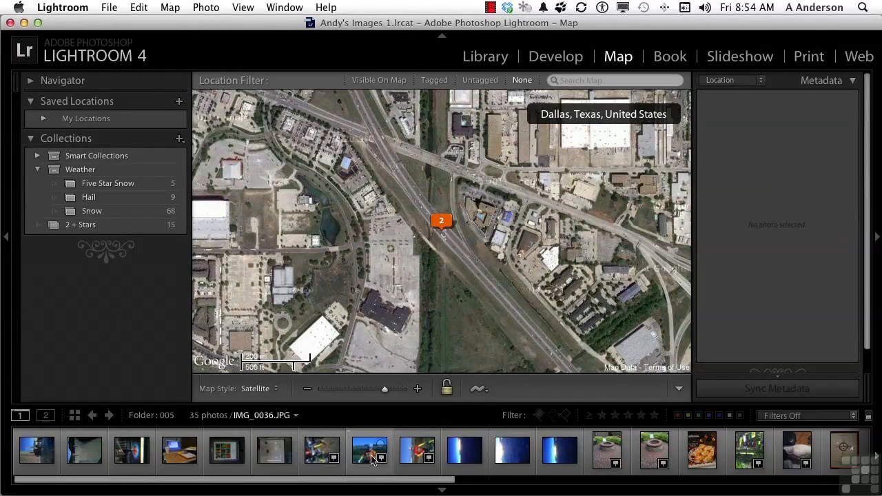
pyautogui.click(416, 450)
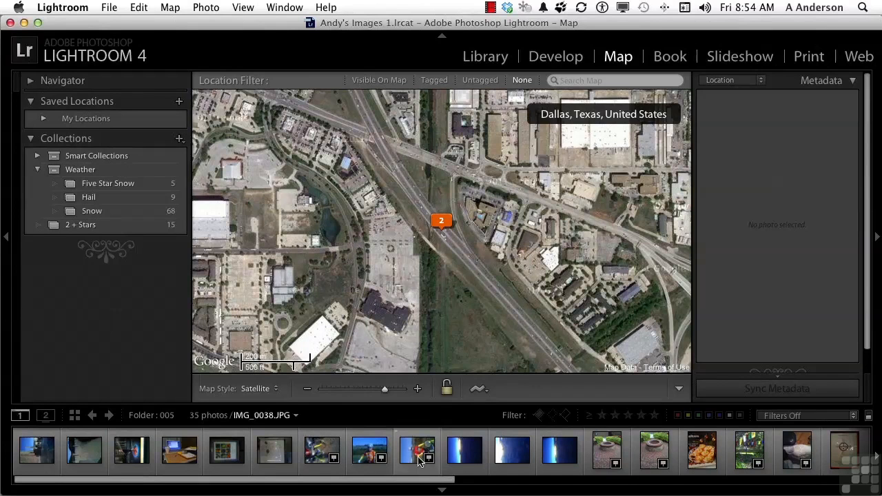
pyautogui.click(259, 389)
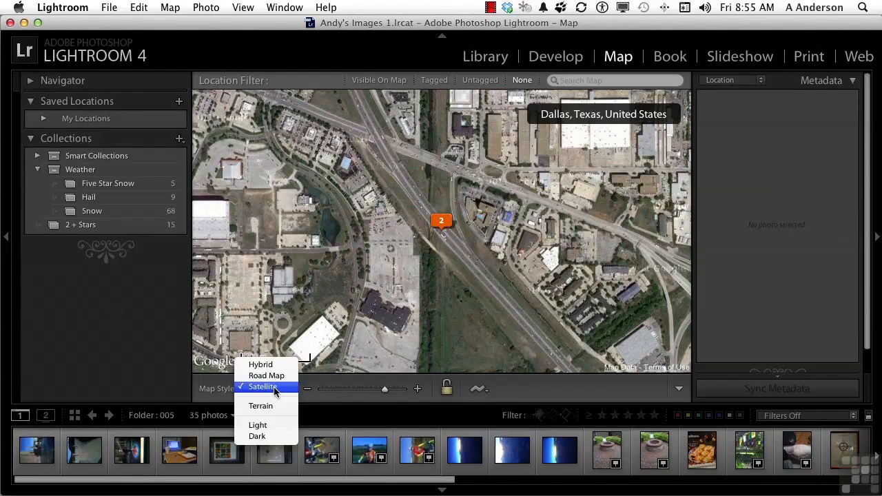
# Step: Switch the map to the Terrain style and zoom out to a wider area
pyautogui.click(261, 405)
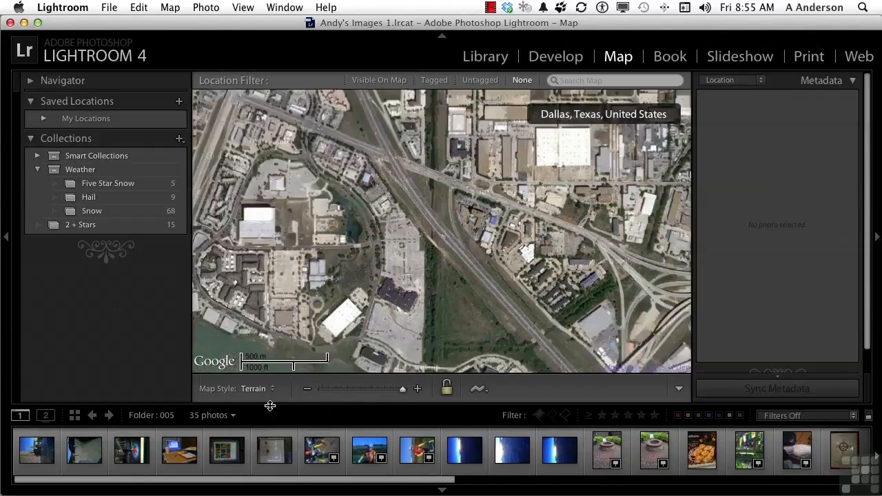
pyautogui.click(264, 389)
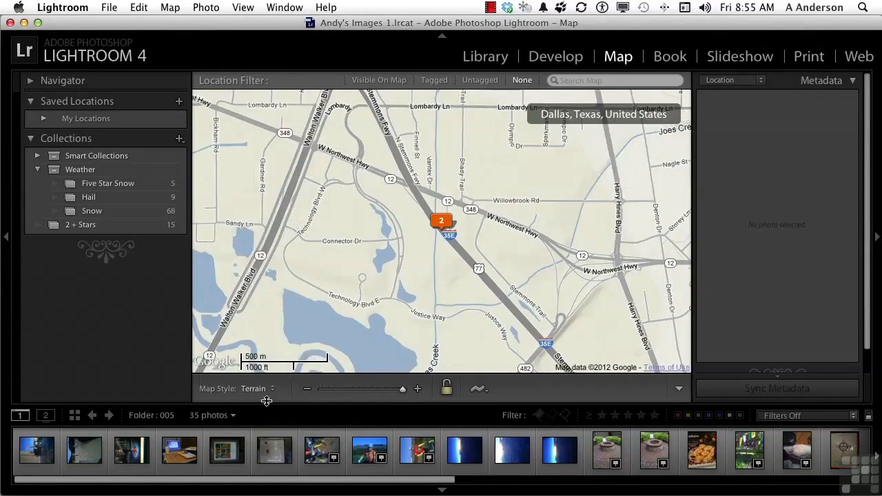
pyautogui.click(307, 388)
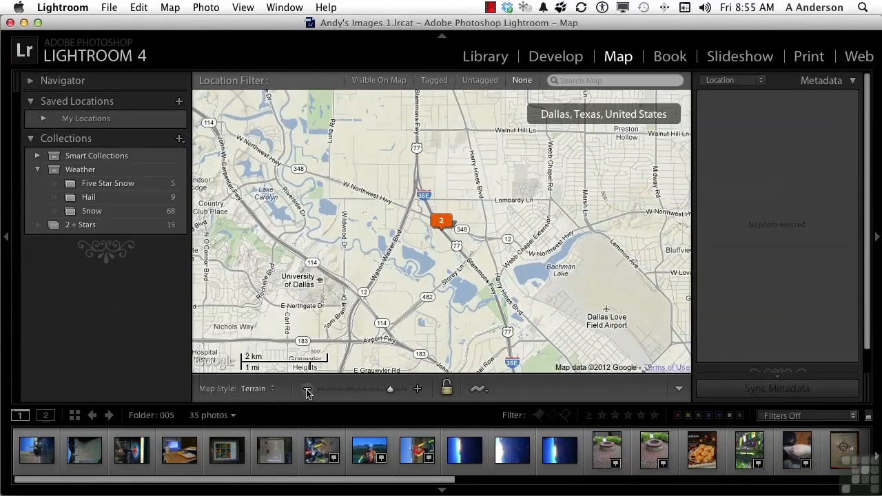
pyautogui.moveTo(282, 393)
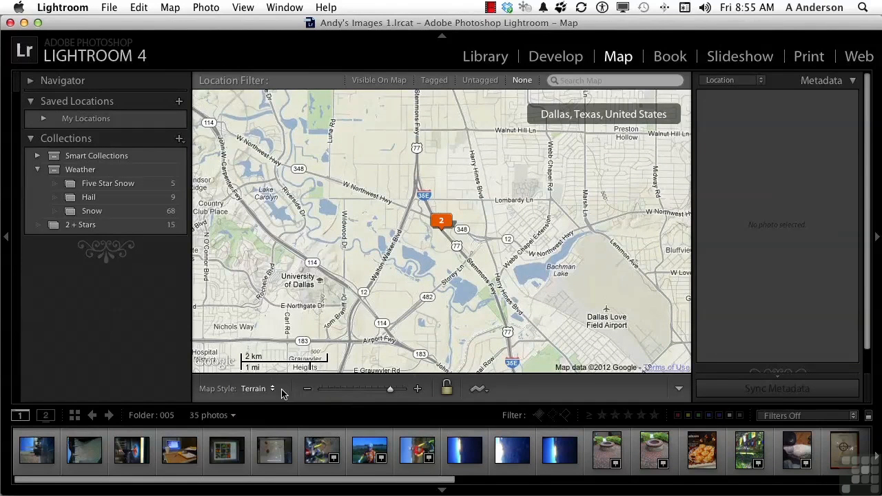
# Step: Cycle the map through Light and Dark styles, then settle on Hybrid
pyautogui.click(255, 388)
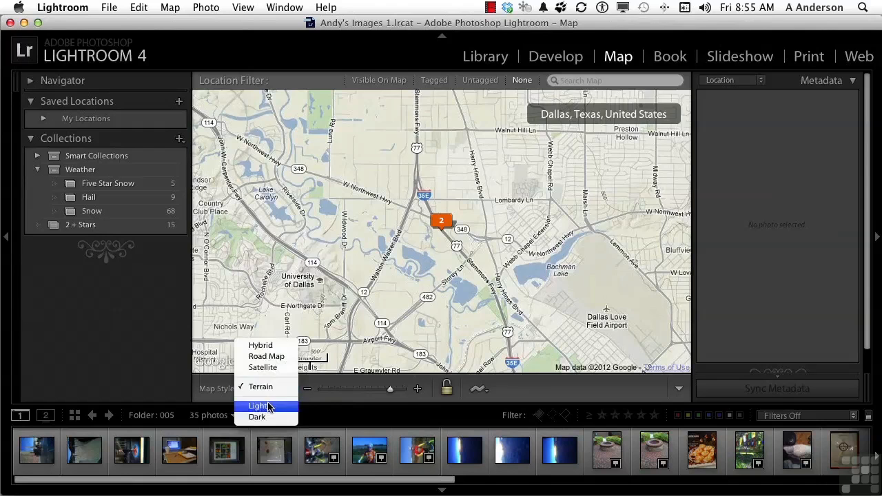
pyautogui.click(259, 406)
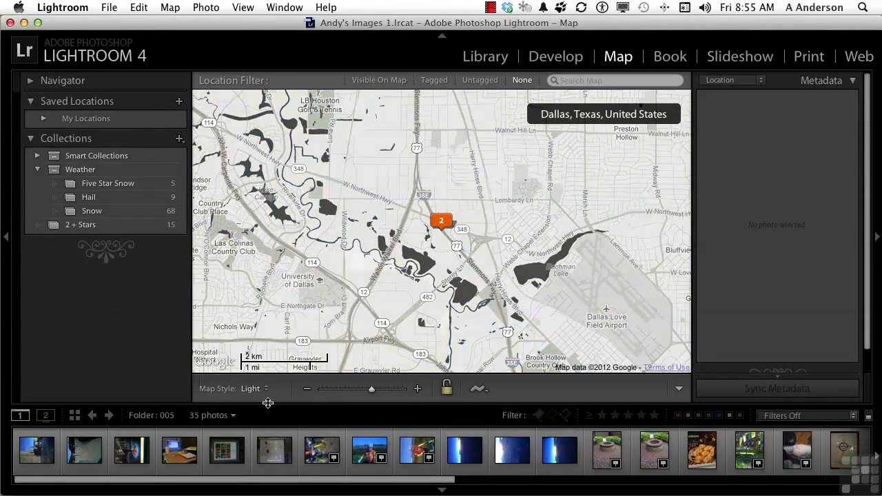
pyautogui.click(254, 388)
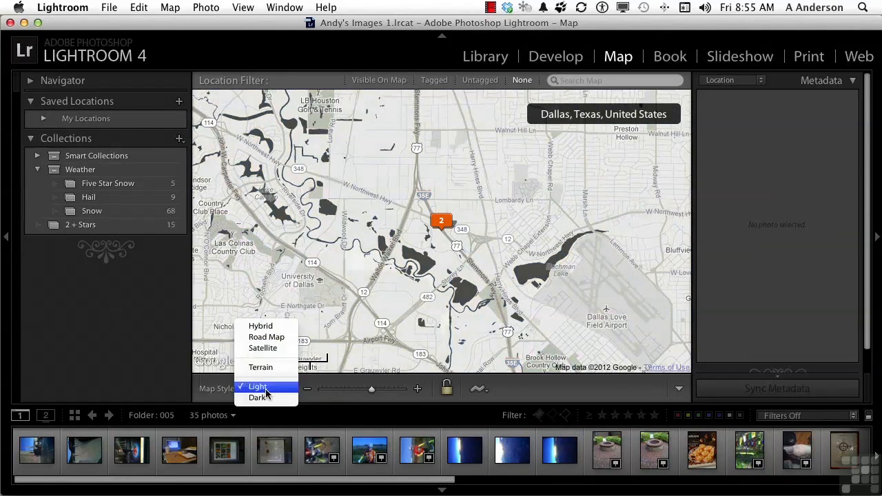
pyautogui.click(257, 397)
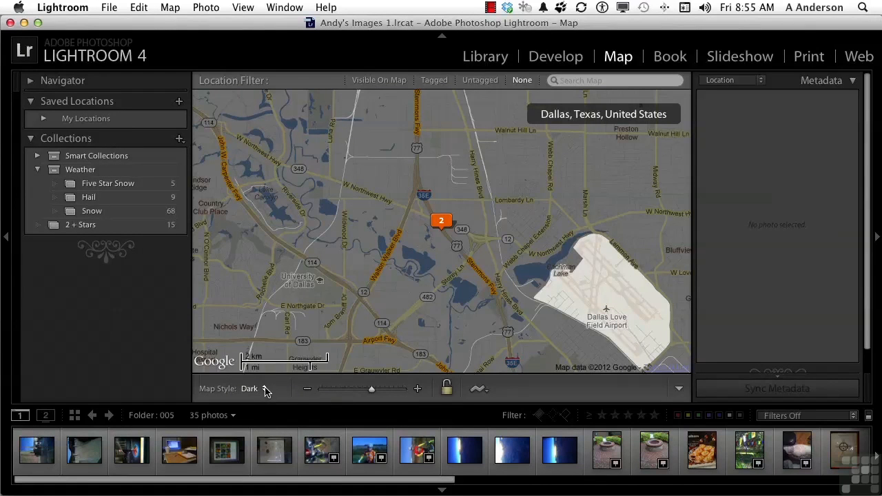
pyautogui.click(250, 388)
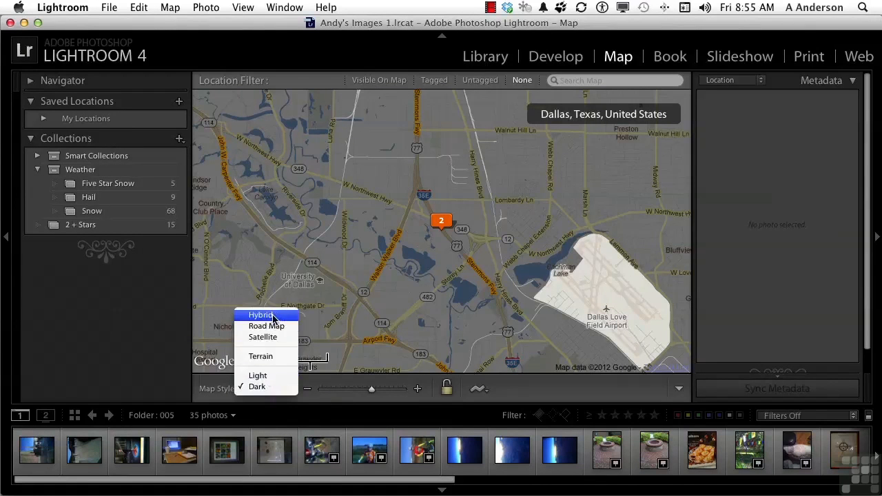
pyautogui.click(262, 314)
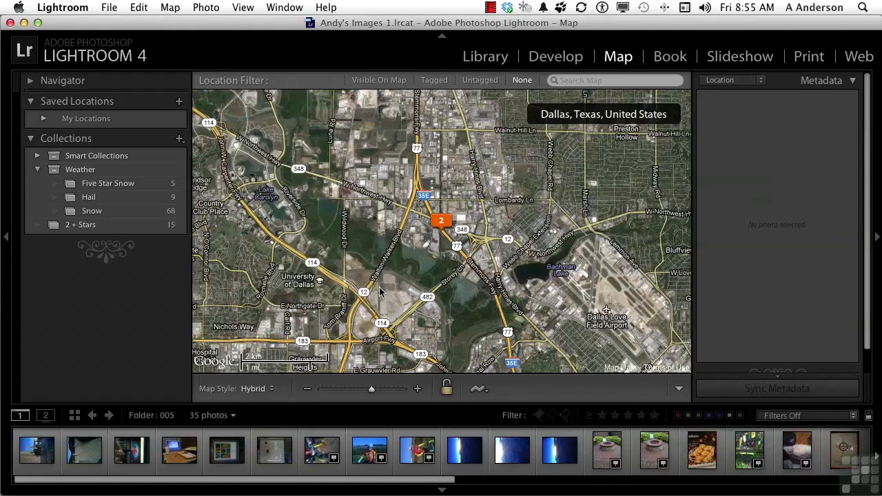
pyautogui.moveTo(444, 242)
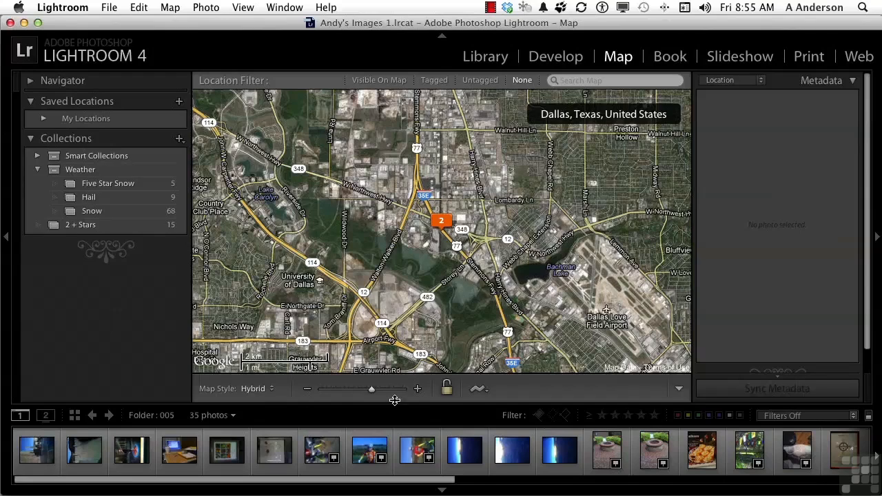
pyautogui.moveTo(444, 250)
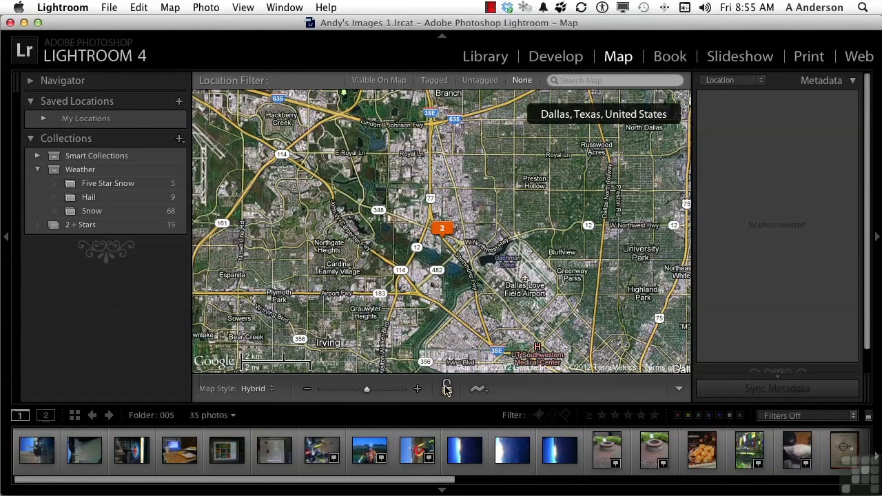
pyautogui.moveTo(447, 387)
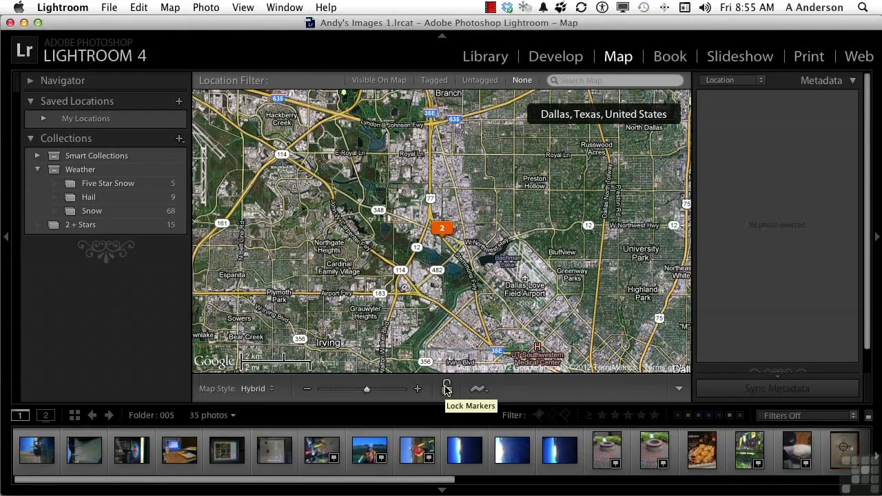
pyautogui.moveTo(484, 393)
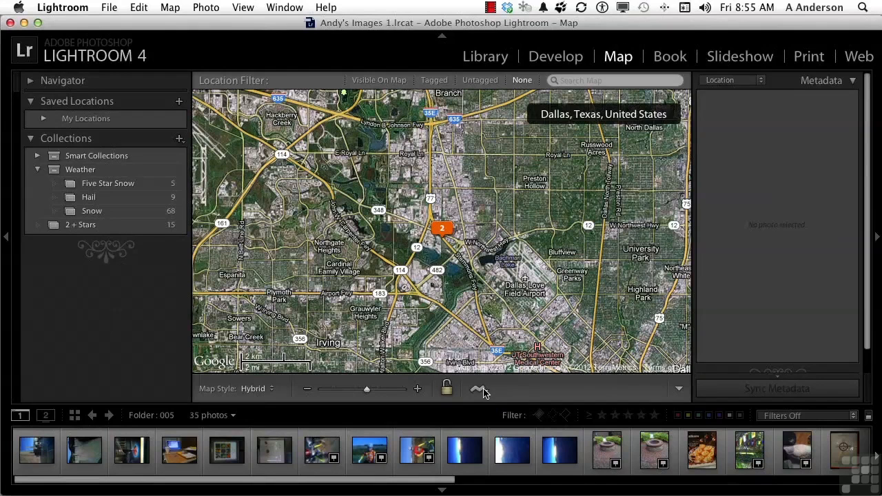
pyautogui.click(477, 389)
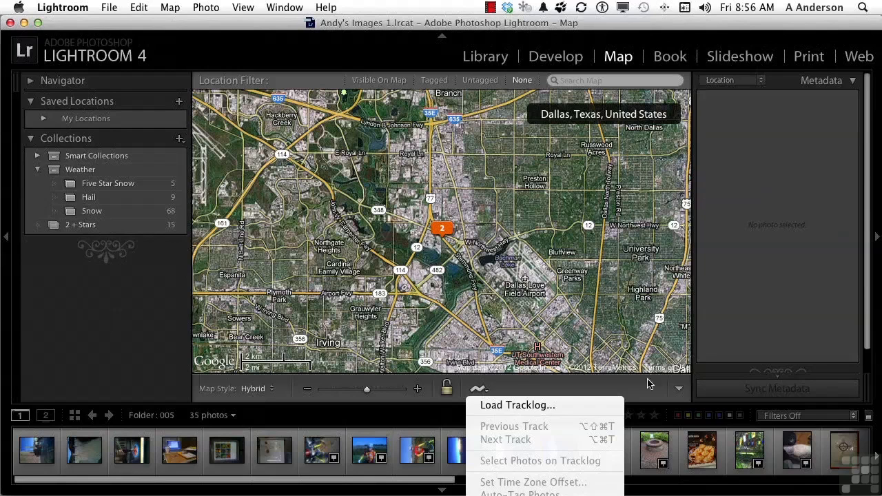
pyautogui.click(679, 389)
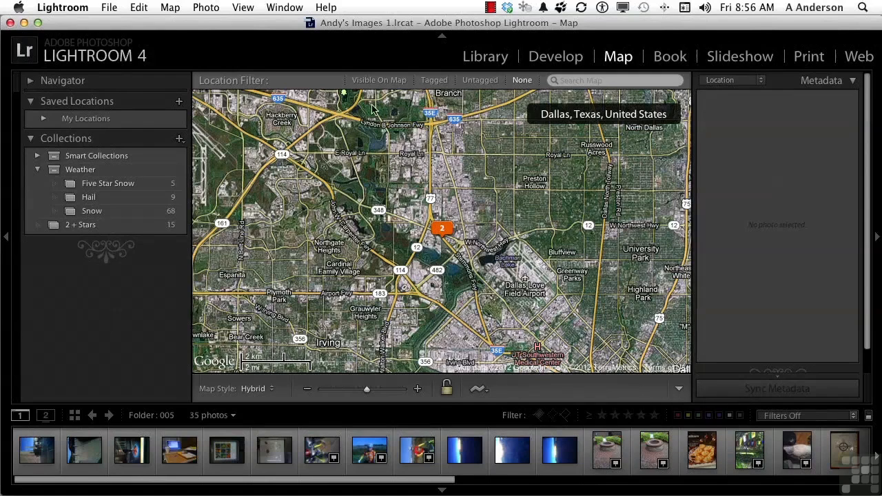
pyautogui.moveTo(256, 88)
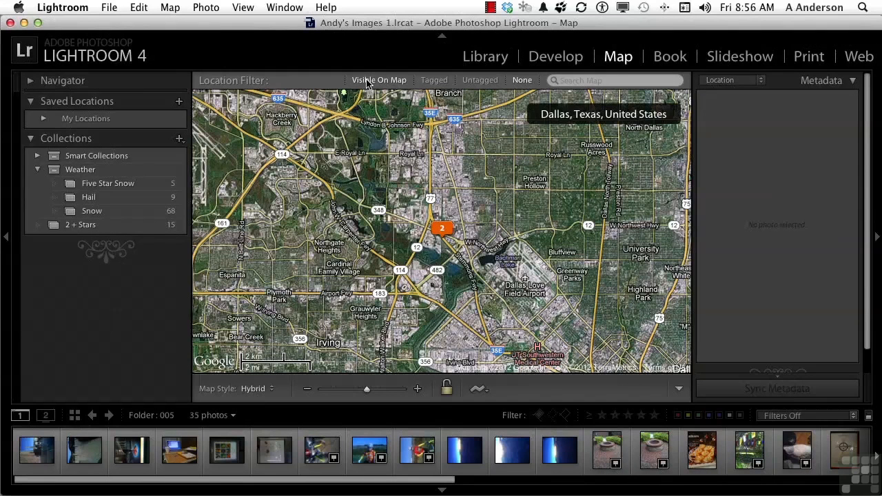
pyautogui.click(379, 80)
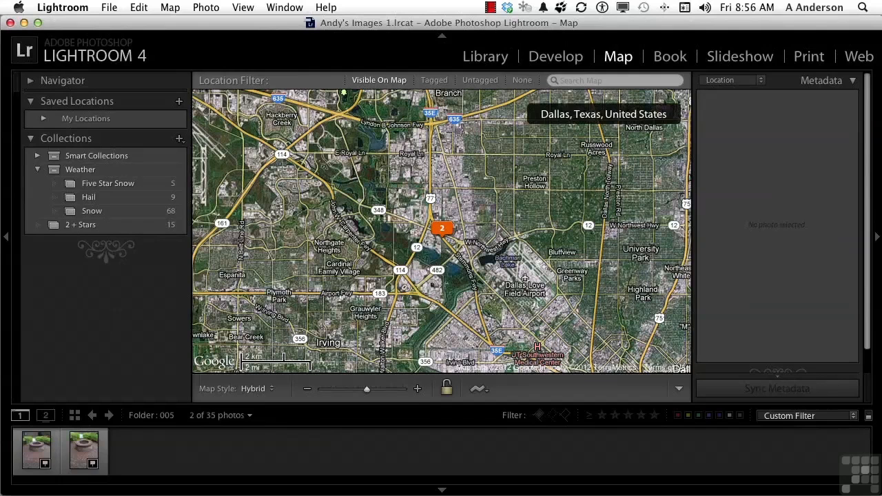
pyautogui.click(83, 452)
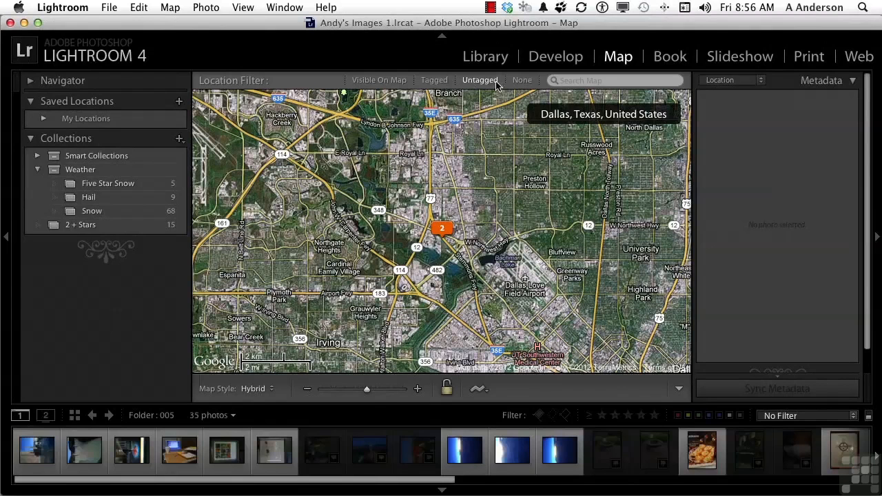
pyautogui.click(521, 80)
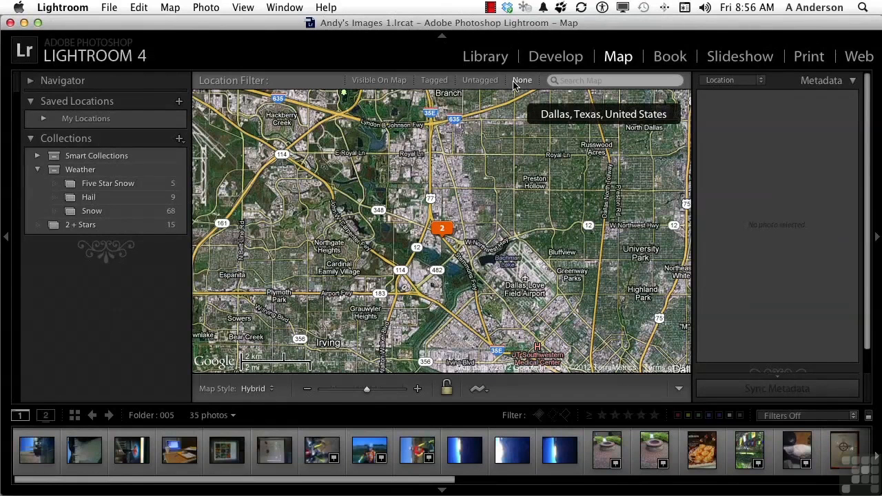